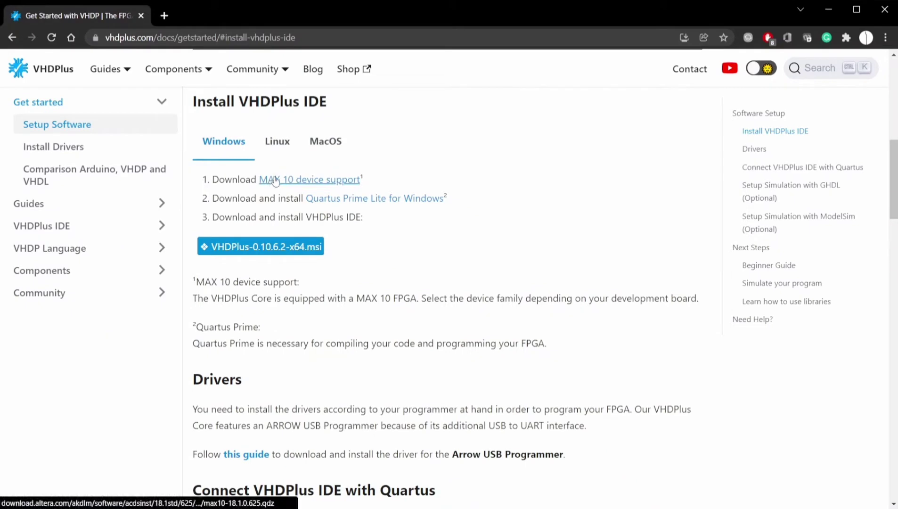
mouse_move(260, 246)
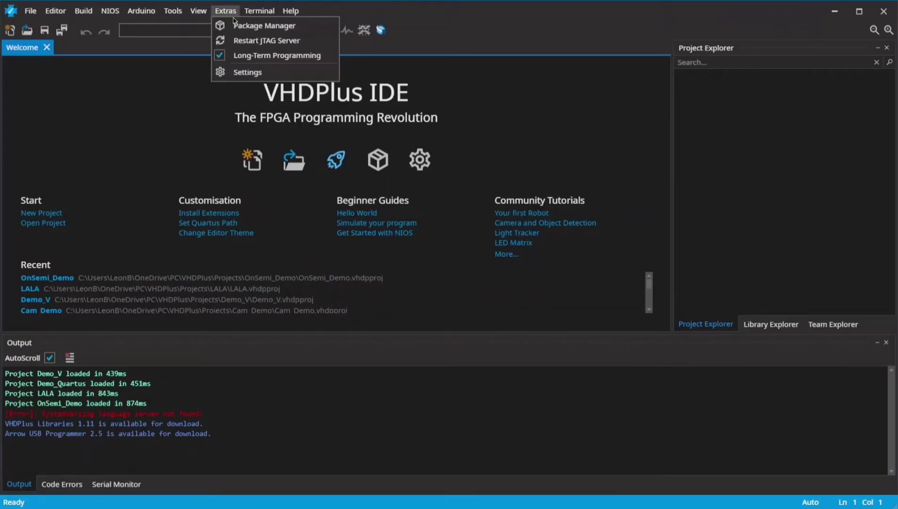
- Install VHDPlus Libraries 1.11 from the Package Manager
left_click(264, 25)
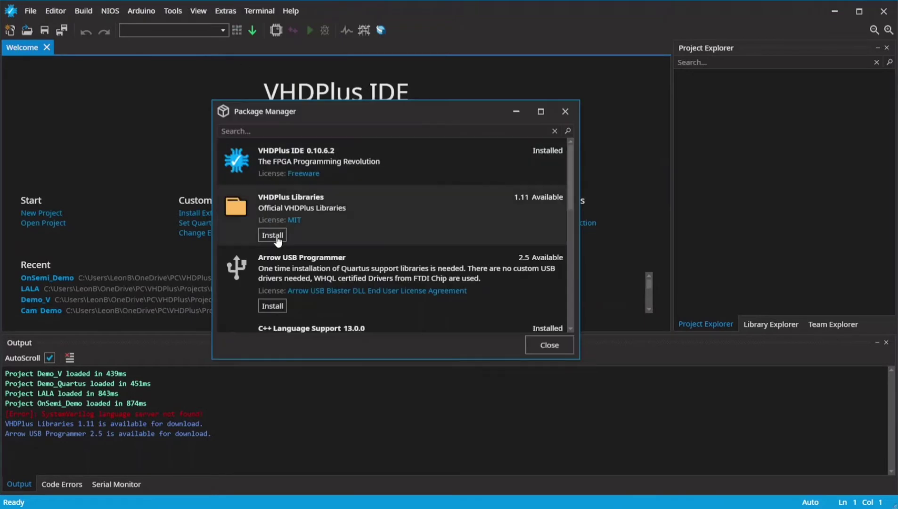
left_click(272, 235)
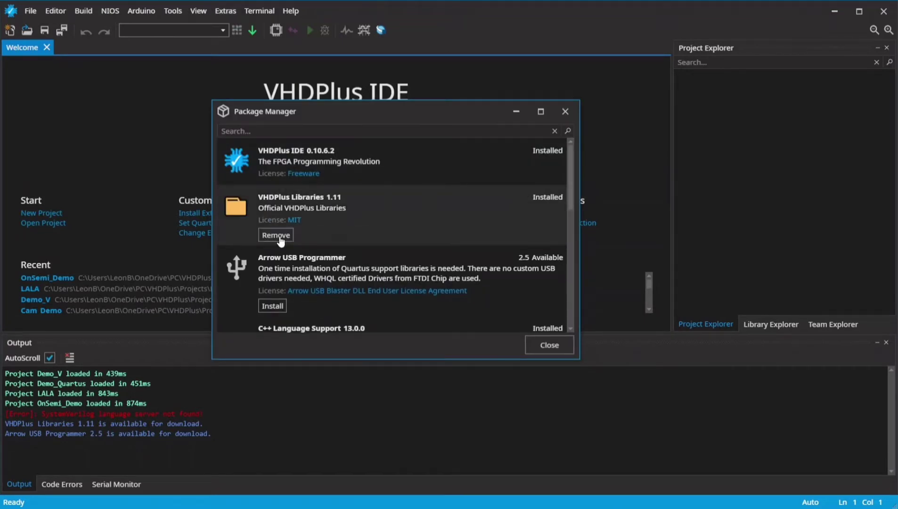
left_click(272, 305)
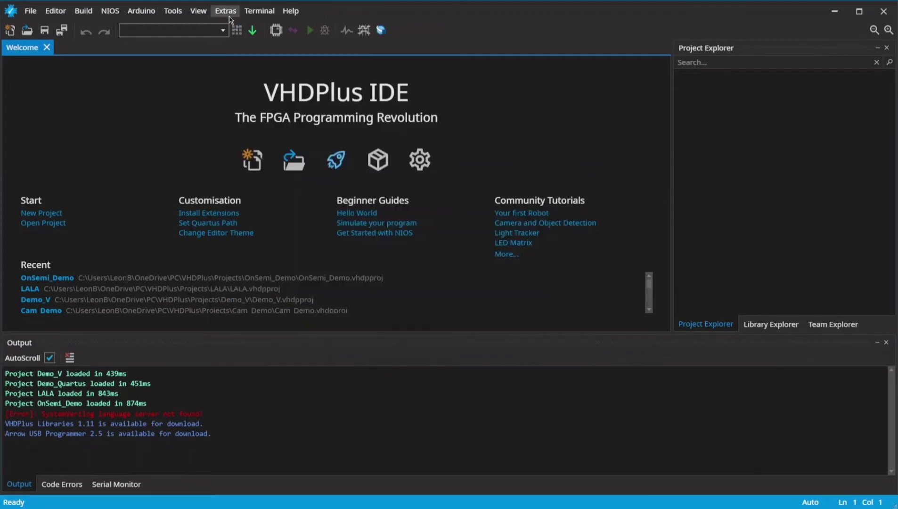
mouse_move(256, 81)
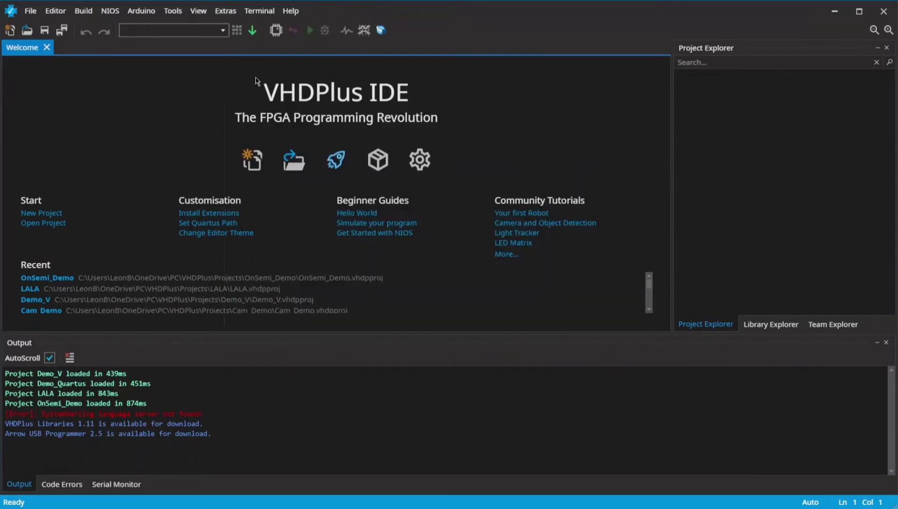
- Confirm in Settings that the Quartus path is C:\intelFPGA_lite\18.1\quartus
left_click(420, 159)
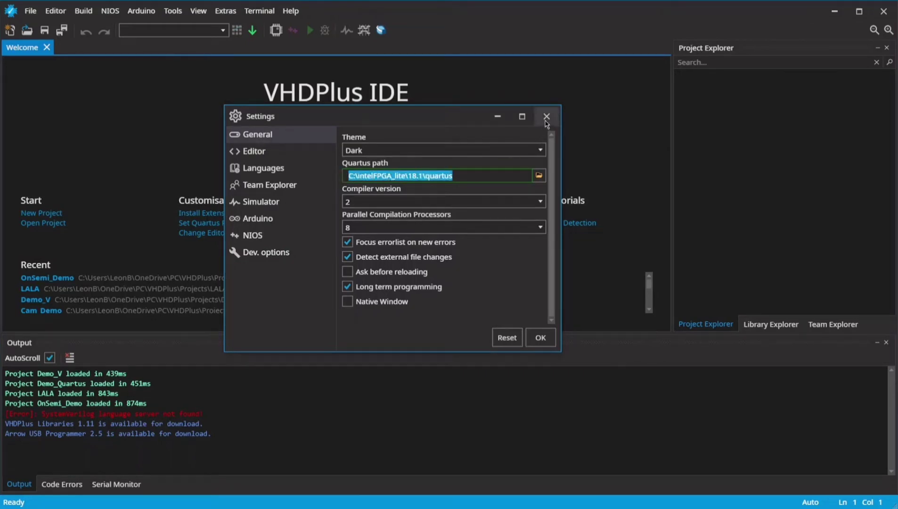
left_click(545, 117)
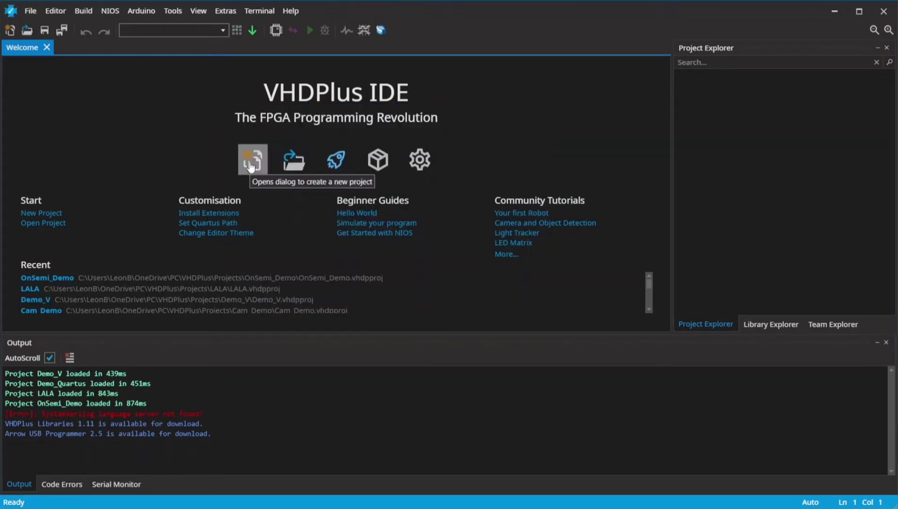
- Create project OnSemi_Tutorial with the OnSemi Camera to USB extension enabled
left_click(253, 159)
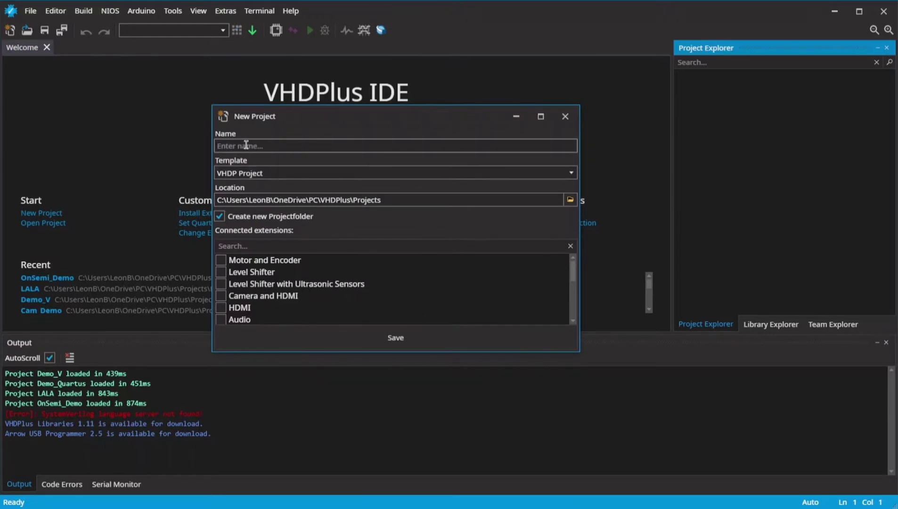
type("OnSemi")
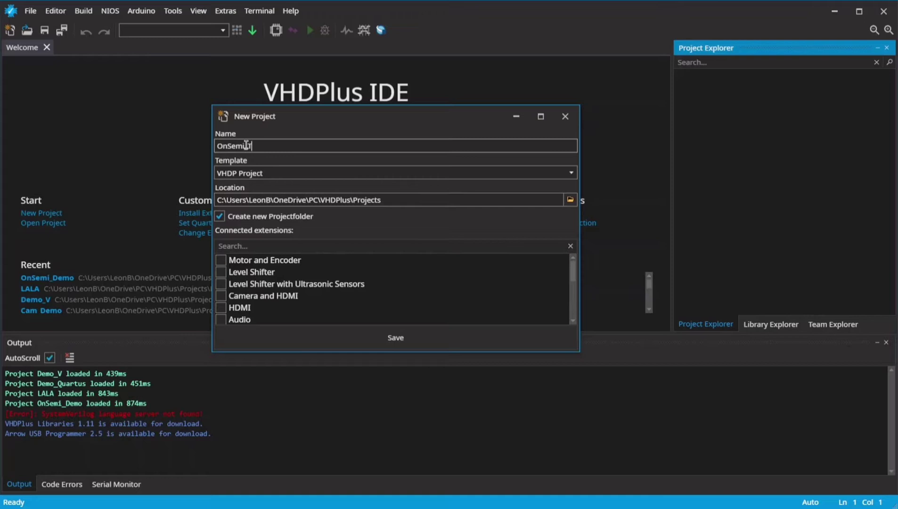
type("_Tutorial")
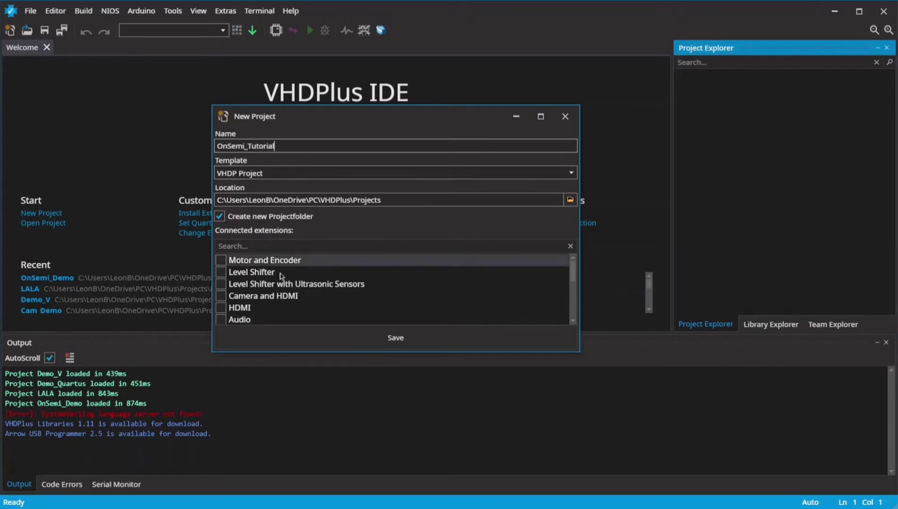
scroll("down", 3)
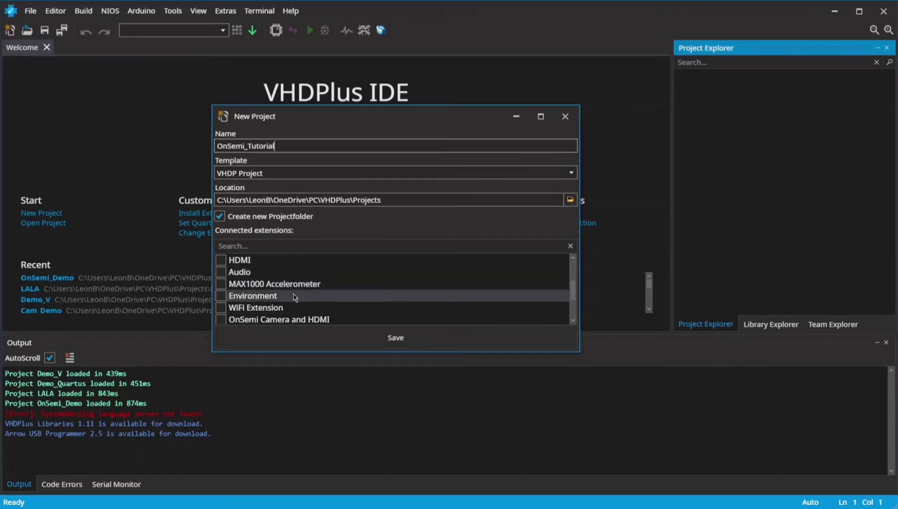
scroll("down", 3)
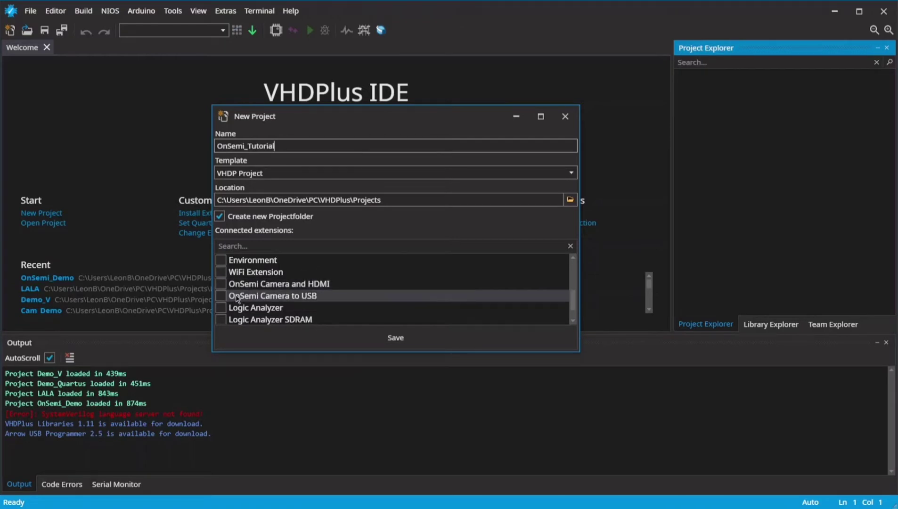
left_click(221, 296)
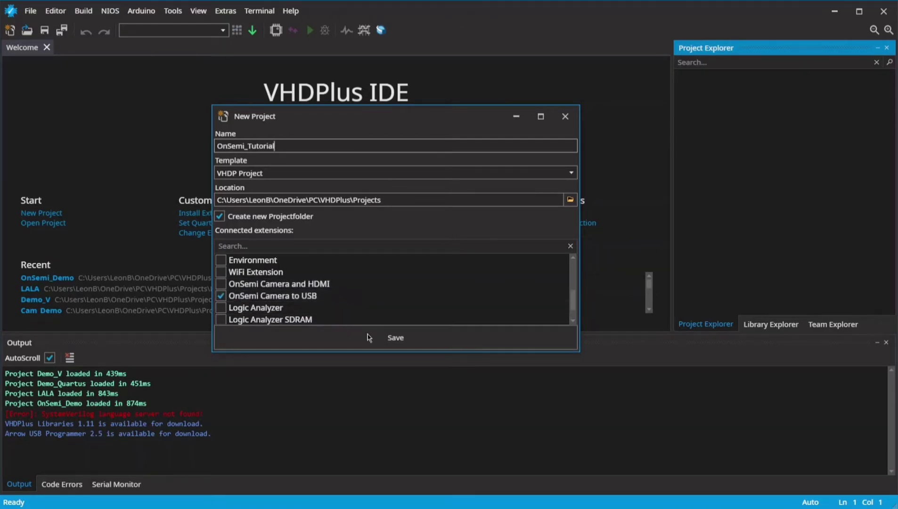
left_click(395, 337)
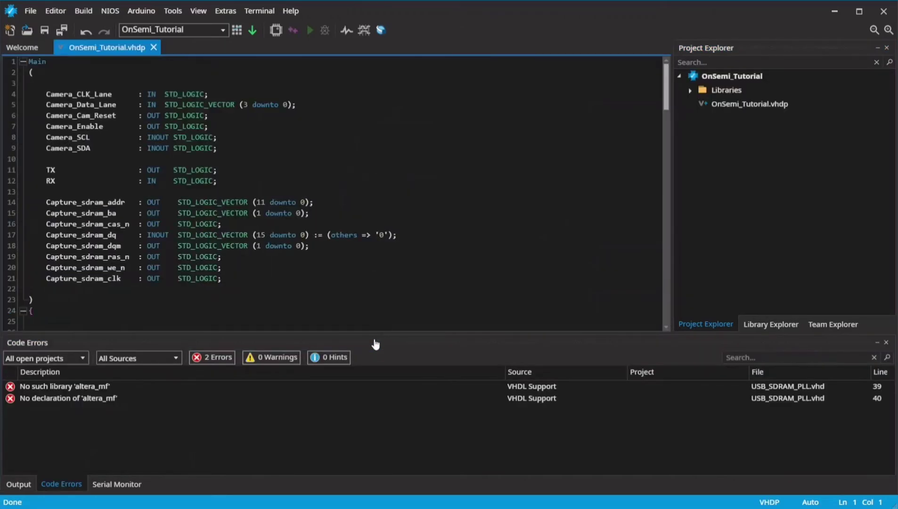
scroll("down", 3)
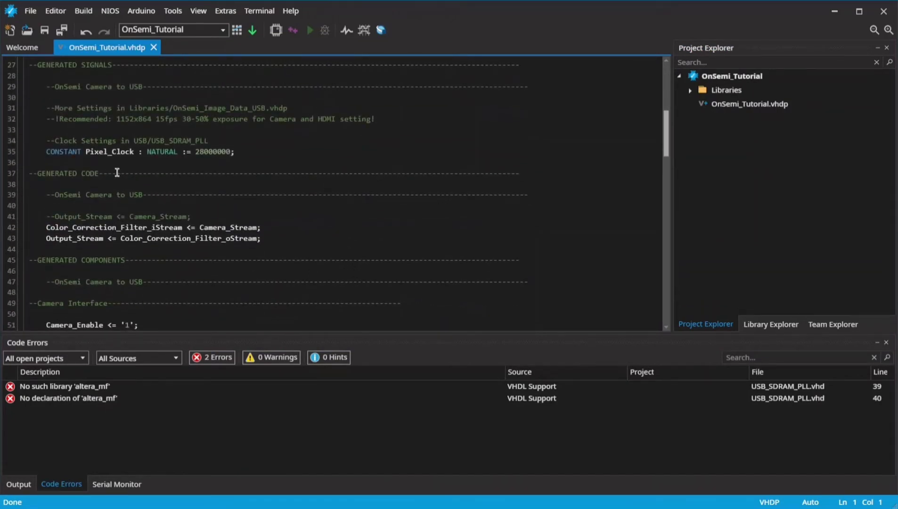
mouse_move(88, 220)
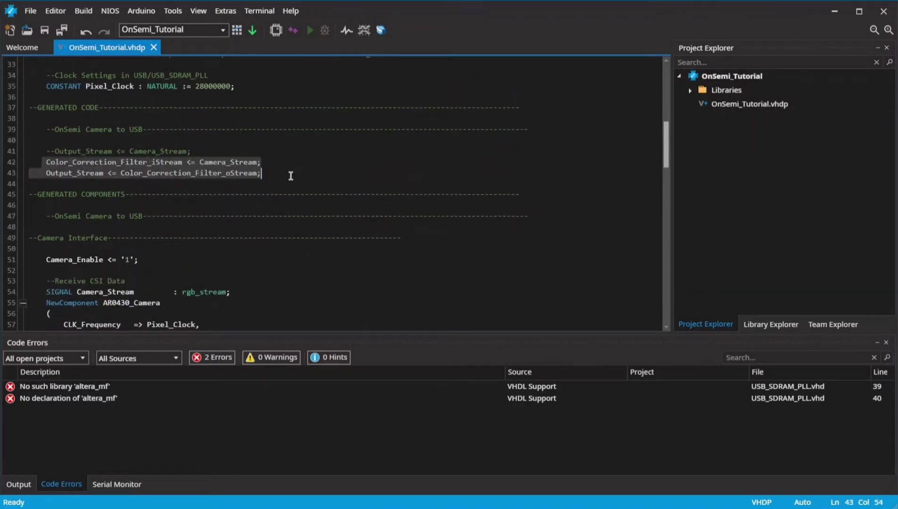
scroll("down", 3)
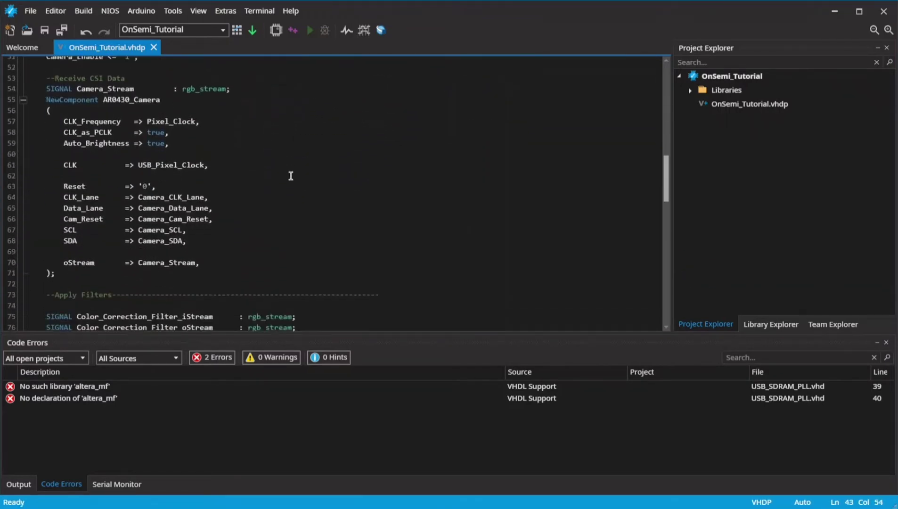
scroll("down", 3)
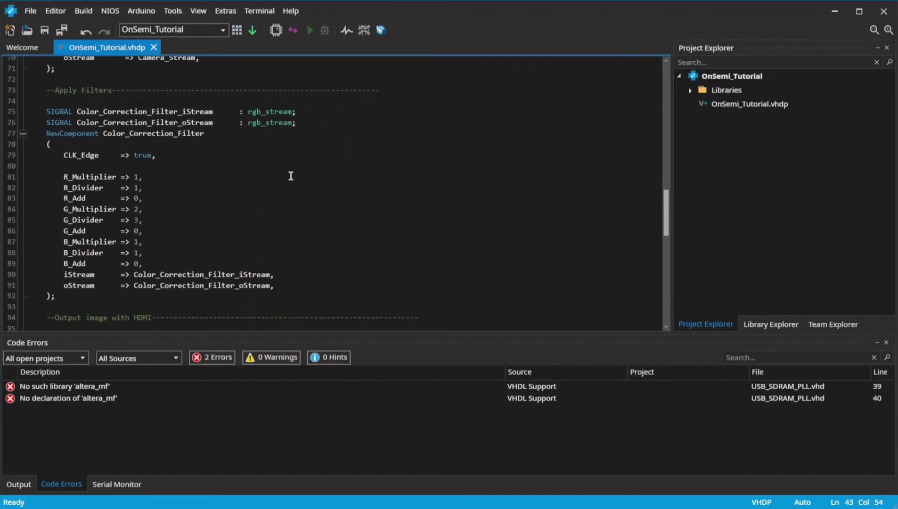
scroll("down", 3)
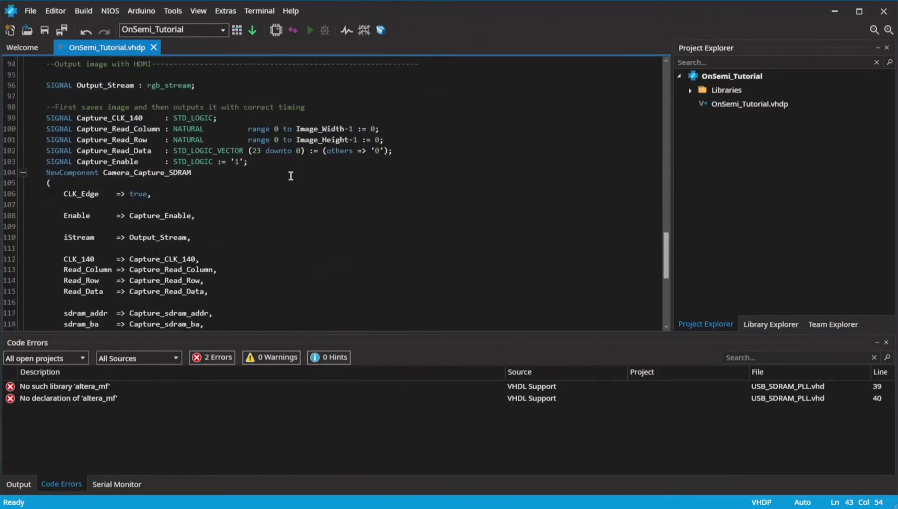
scroll("down", 3)
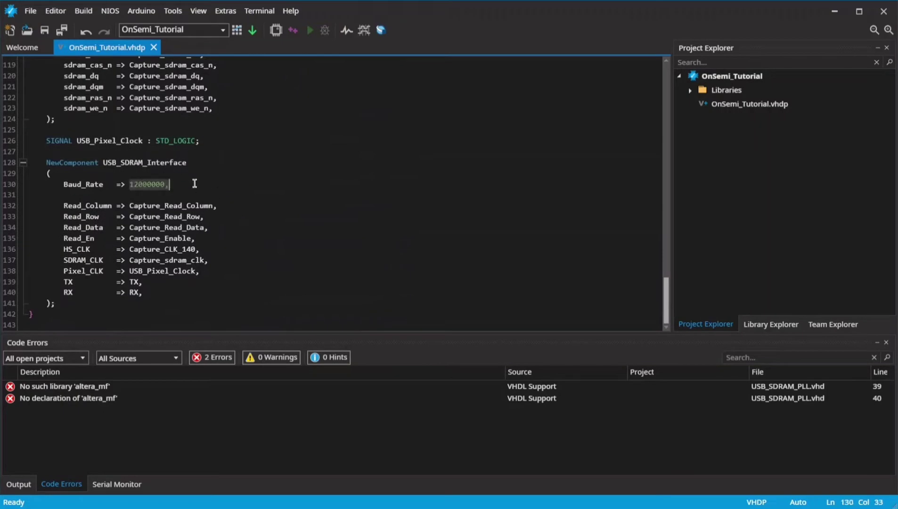
scroll("up", 3)
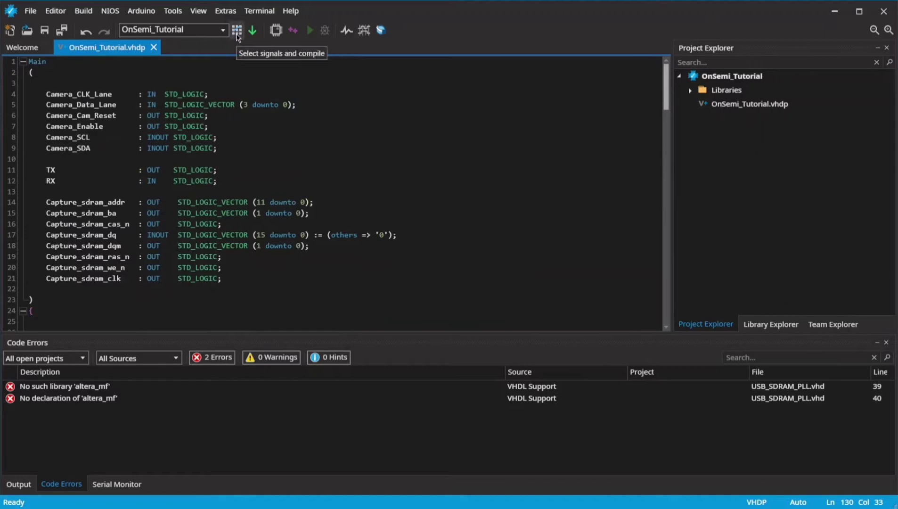
- Connect the camera extension on the board so all camera, TX and RX signals get pins
left_click(237, 30)
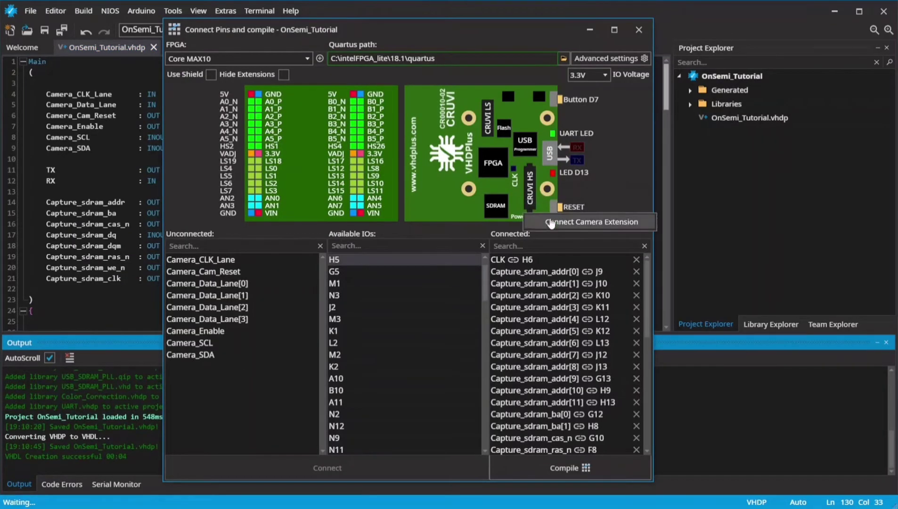
left_click(587, 222)
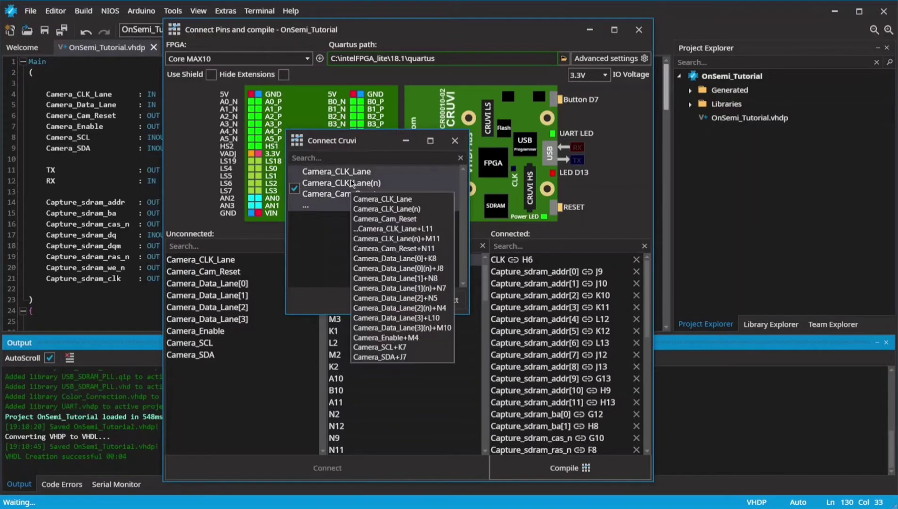
left_click(454, 140)
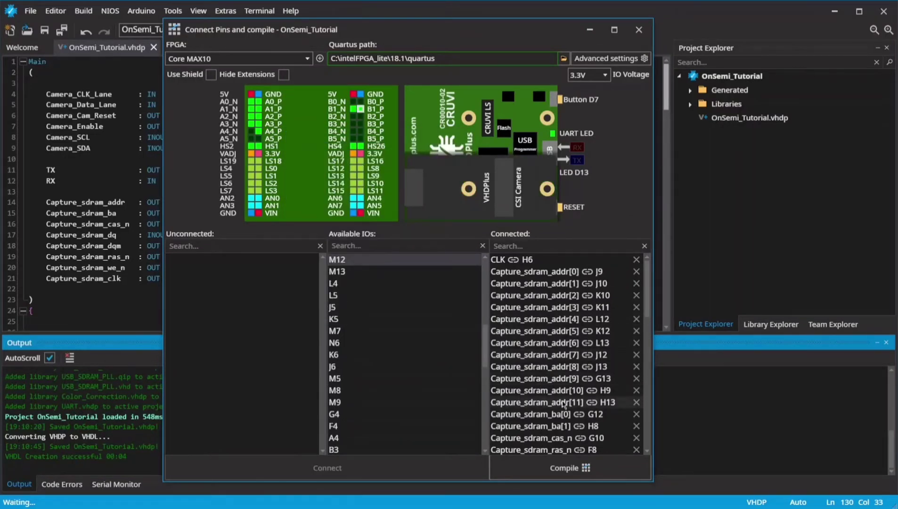
scroll("down", 3)
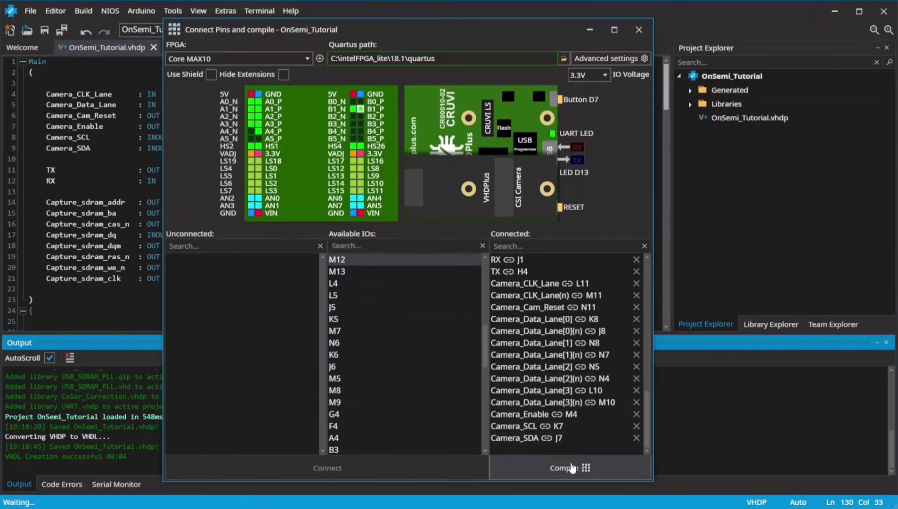
- Compile OnSemi_Tutorial with 0 errors, program the board, and bring up the serial monitor
left_click(565, 467)
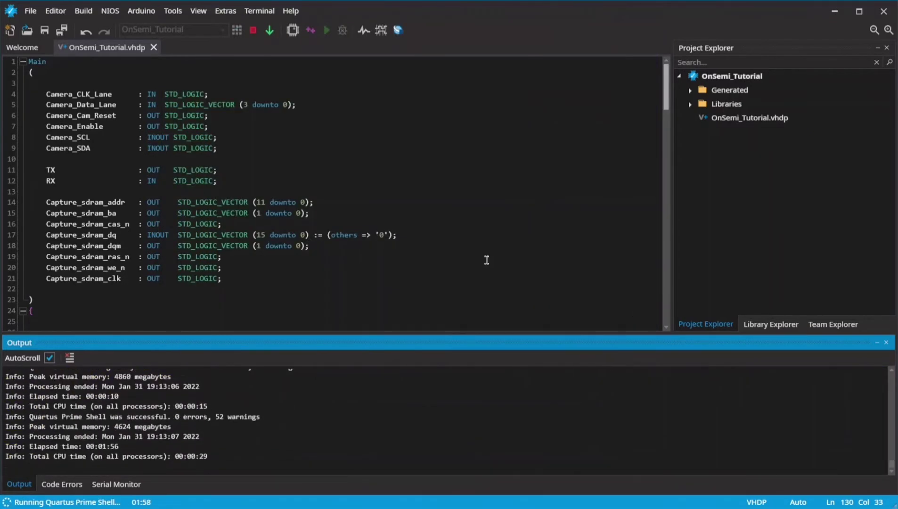
left_click(226, 11)
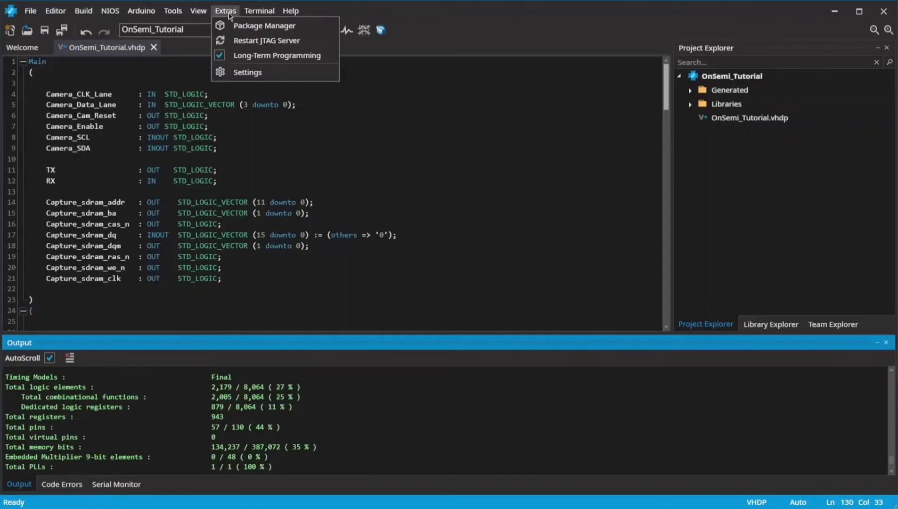
mouse_move(242, 96)
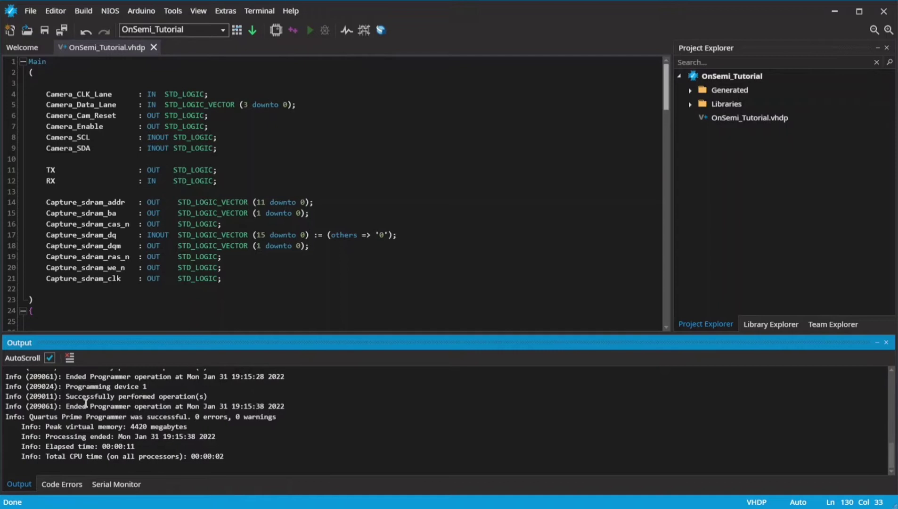
left_click(116, 483)
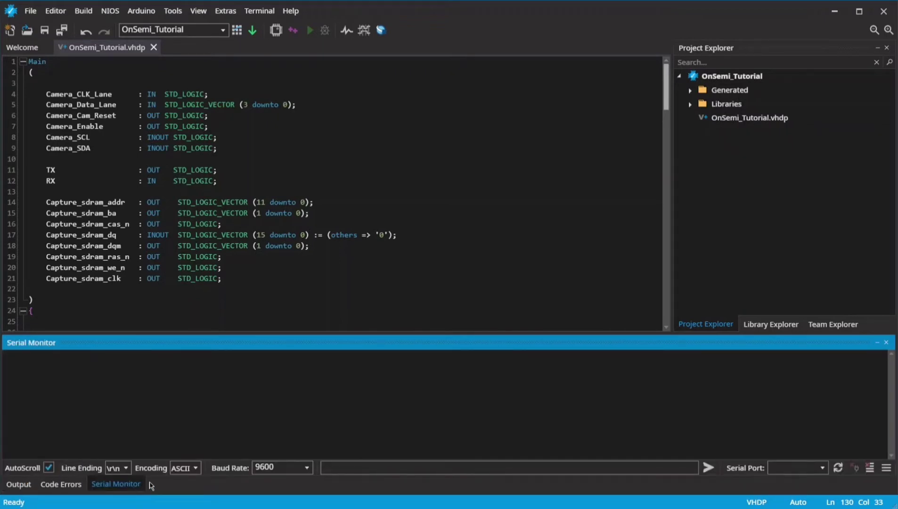
- Set the serial monitor to 12000000 baud and connect to COM8 for live camera video
left_click(306, 467)
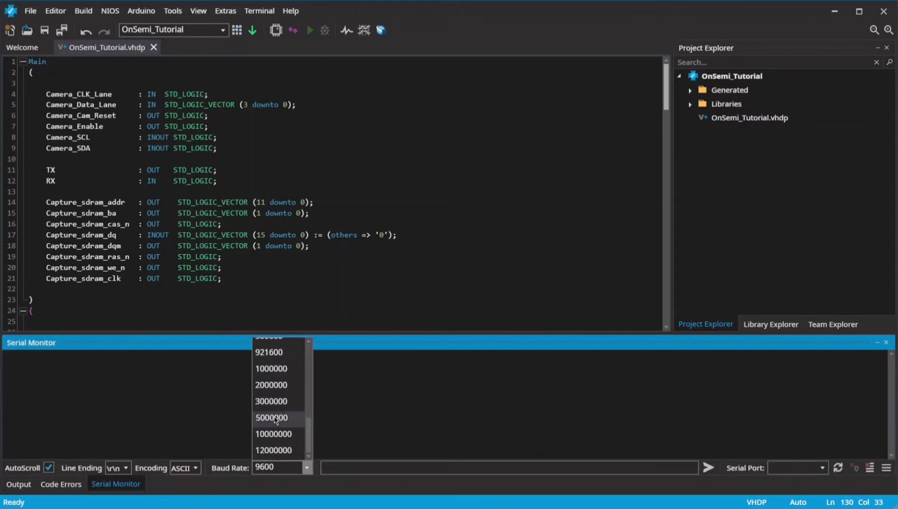
left_click(274, 450)
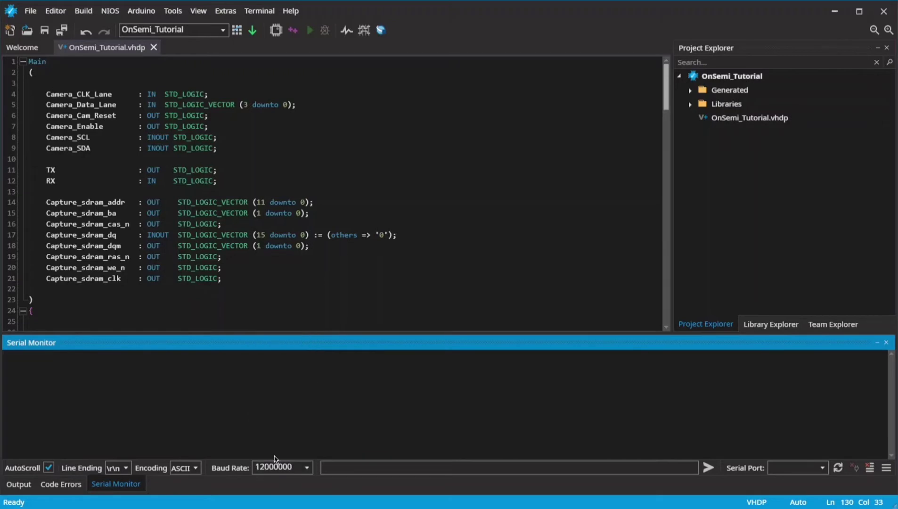
mouse_move(835, 470)
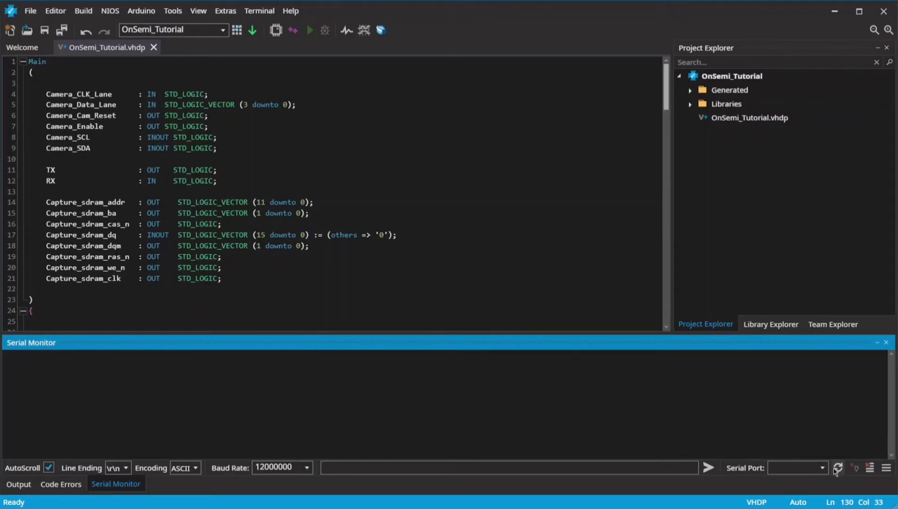
left_click(821, 467)
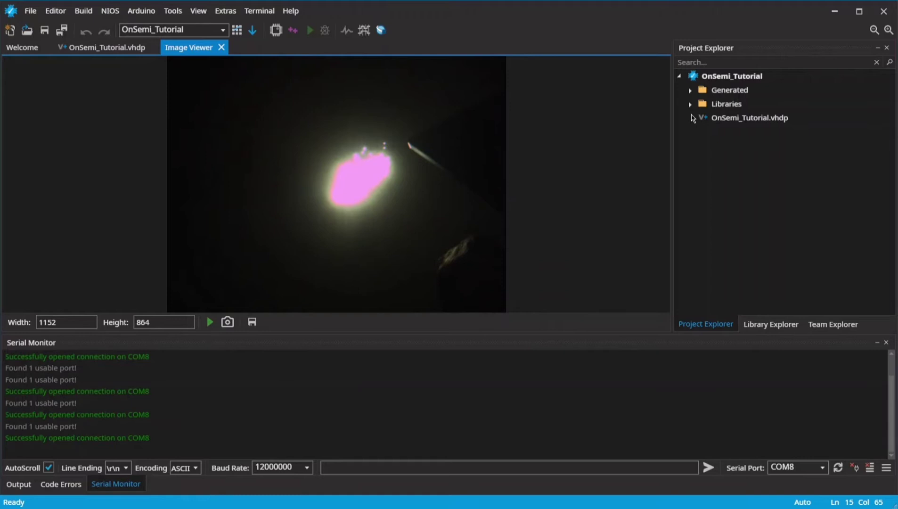
- View OnSemi_Image_Data_USB.vhdp from Libraries with width 1152, height 864, 15 FPS, exposure 30
left_click(691, 104)
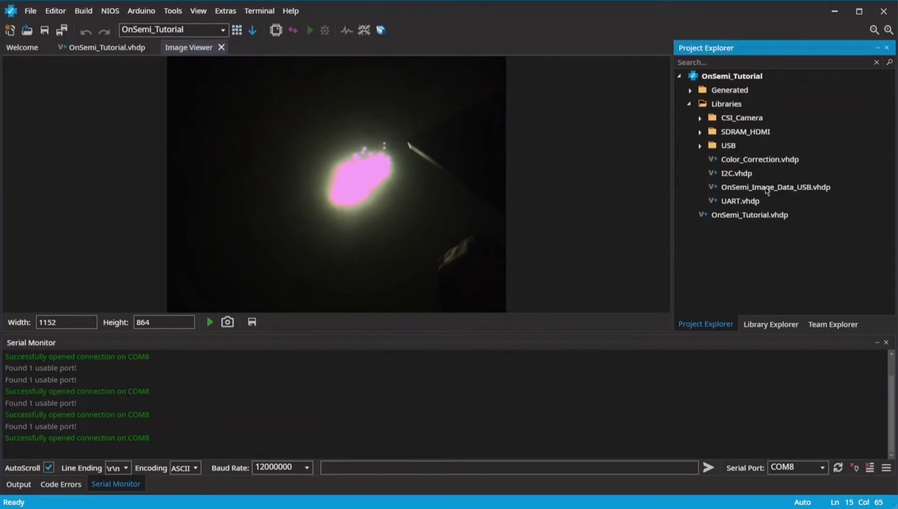
double_click(775, 186)
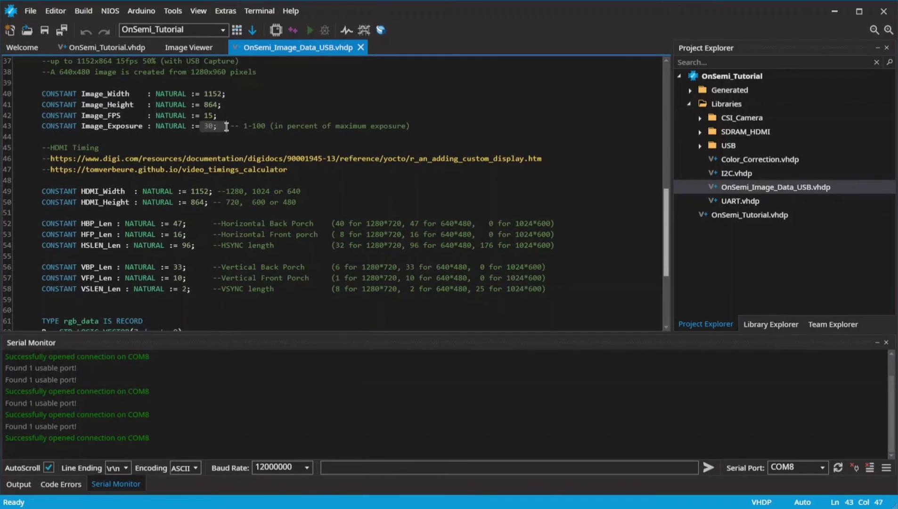
left_click(223, 105)
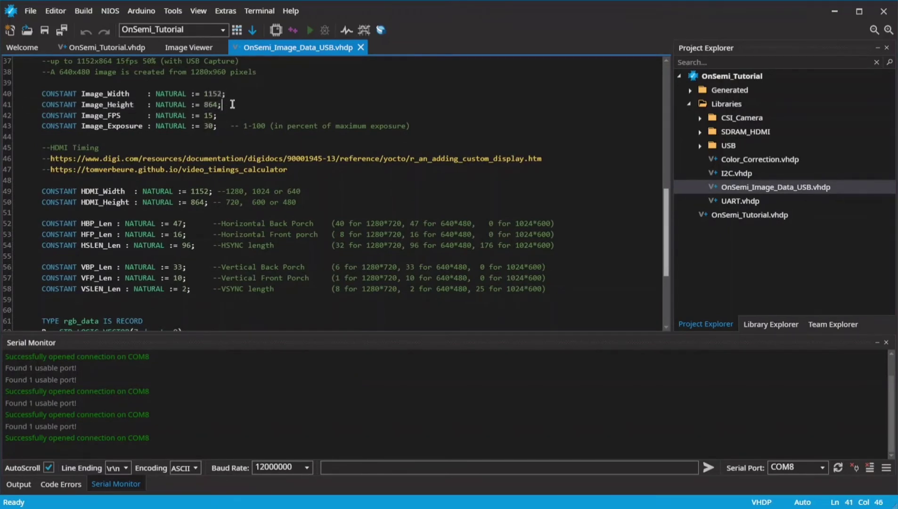
left_click(188, 47)
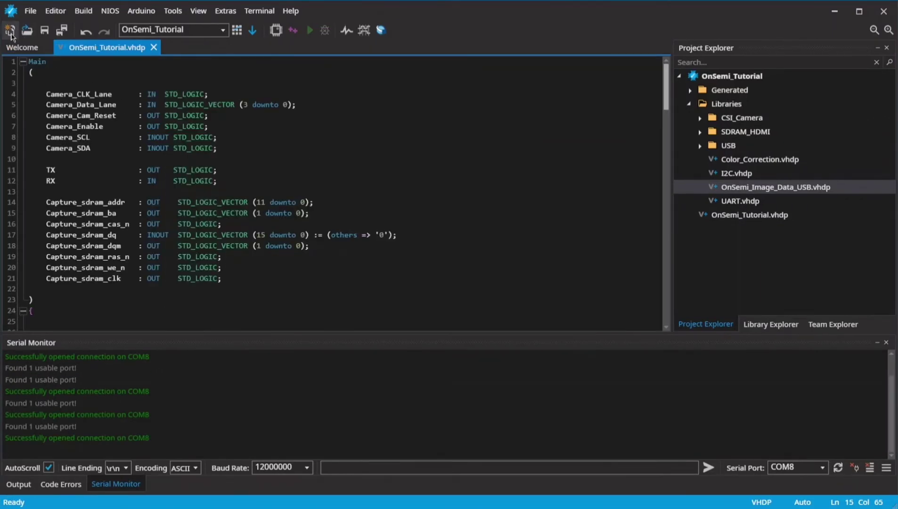
- Create project OnSemi_HDMI with the OnSemi Camera and HDMI extension enabled
left_click(10, 29)
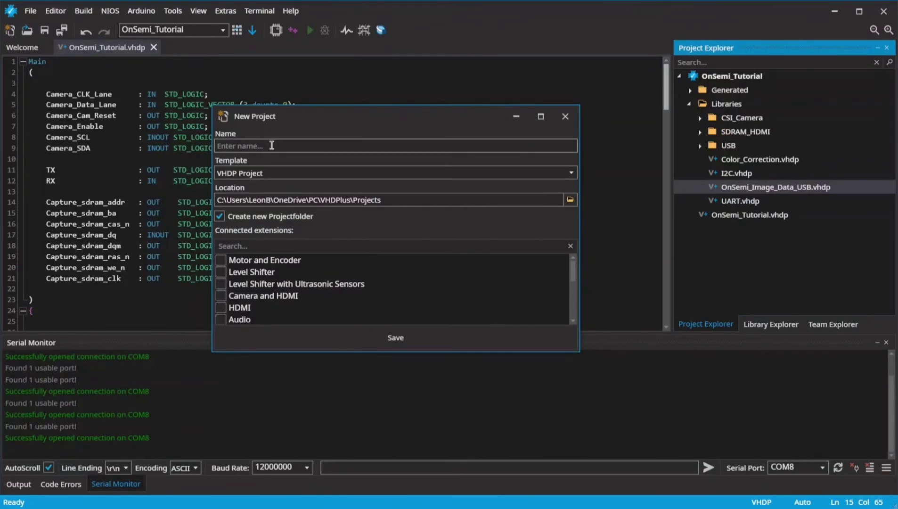
type("OnSemi_")
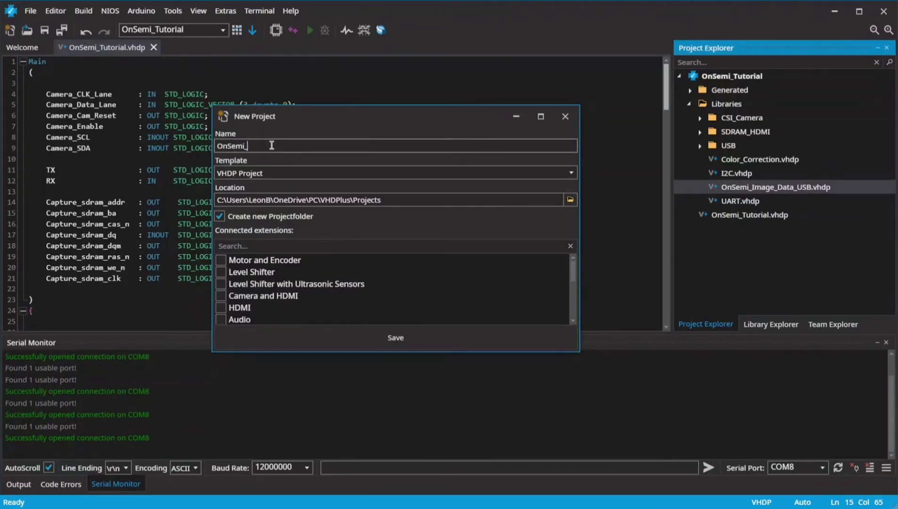
type("HDMI")
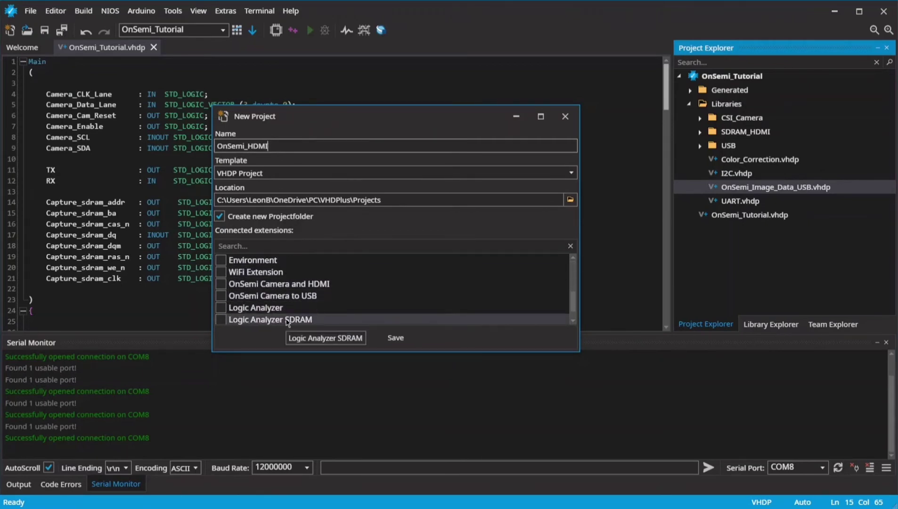
left_click(220, 284)
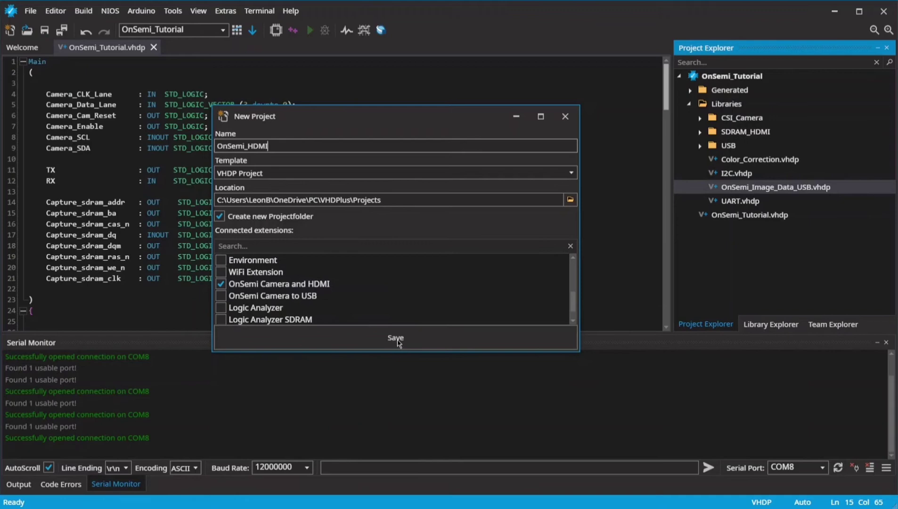
left_click(396, 337)
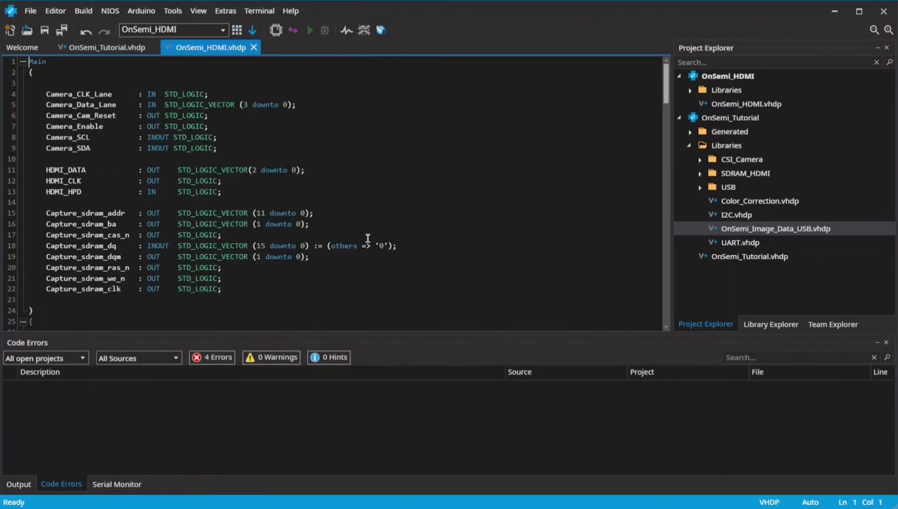
scroll("down", 3)
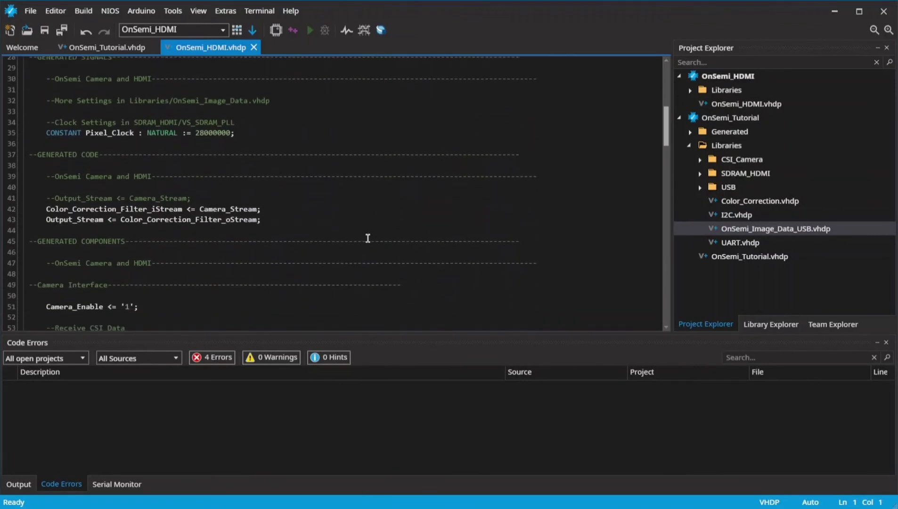
mouse_move(296, 220)
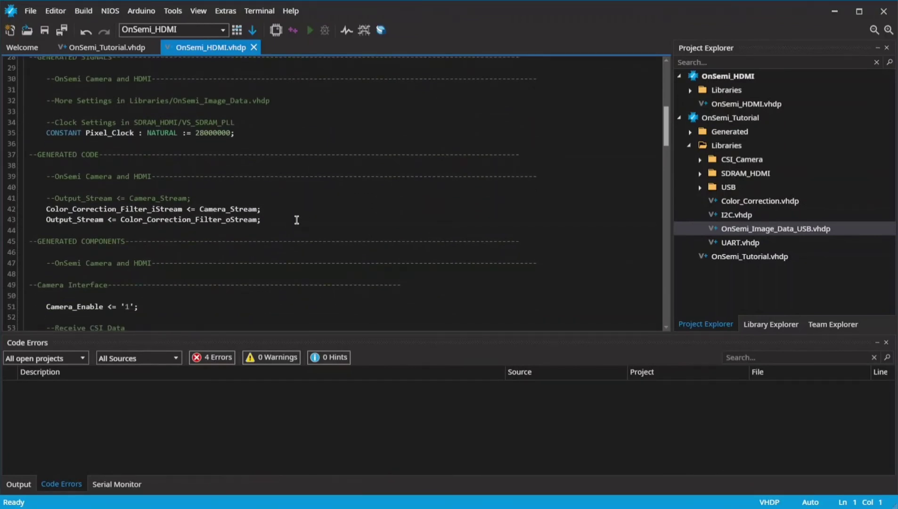
scroll("down", 3)
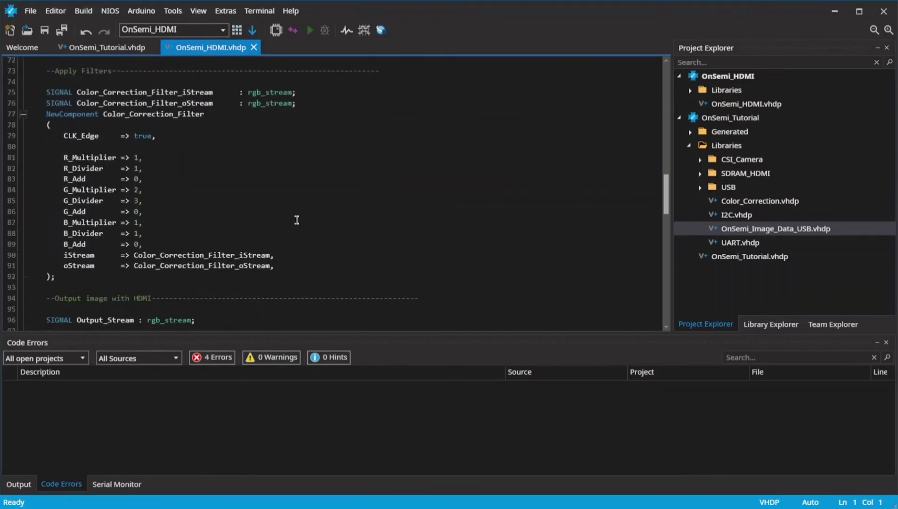
scroll("down", 3)
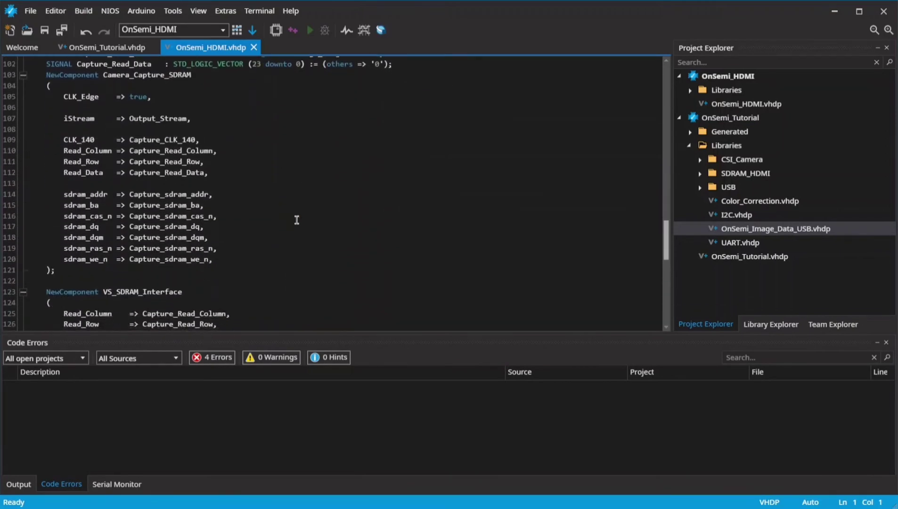
scroll("down", 3)
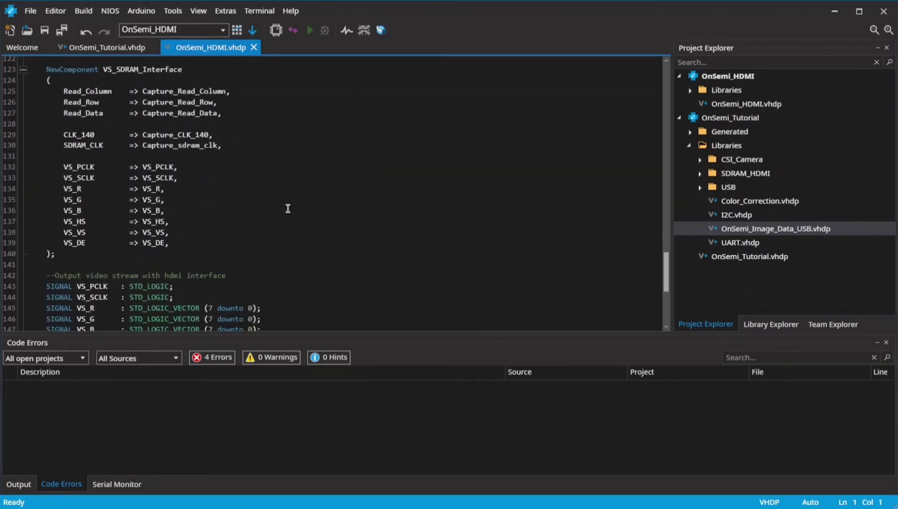
scroll("down", 3)
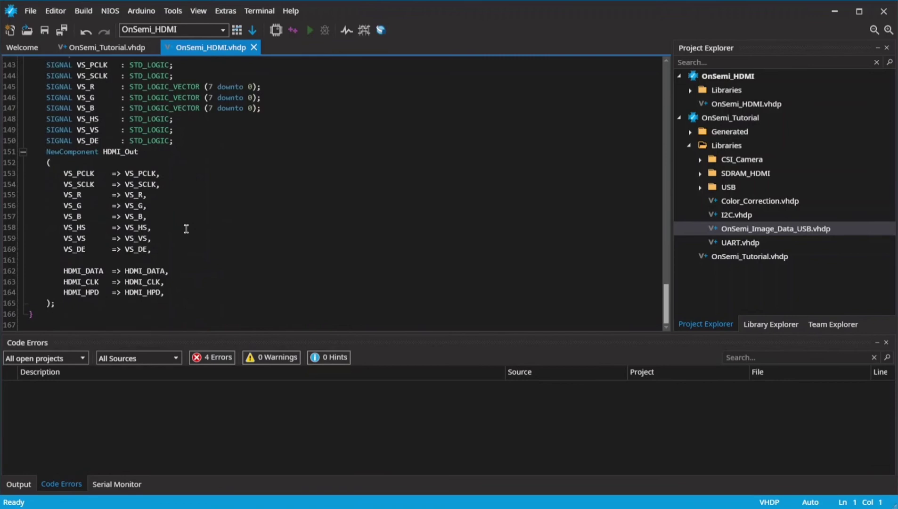
scroll("up", 3)
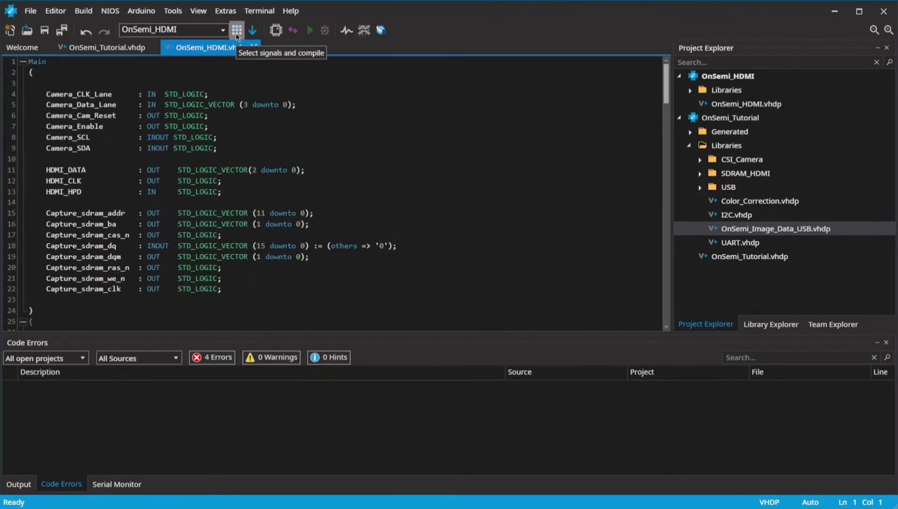
left_click(236, 30)
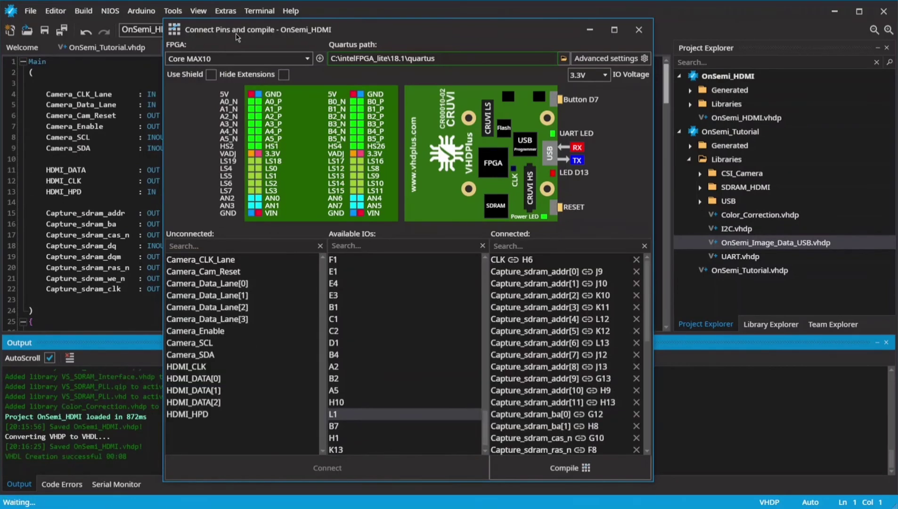
mouse_move(456, 243)
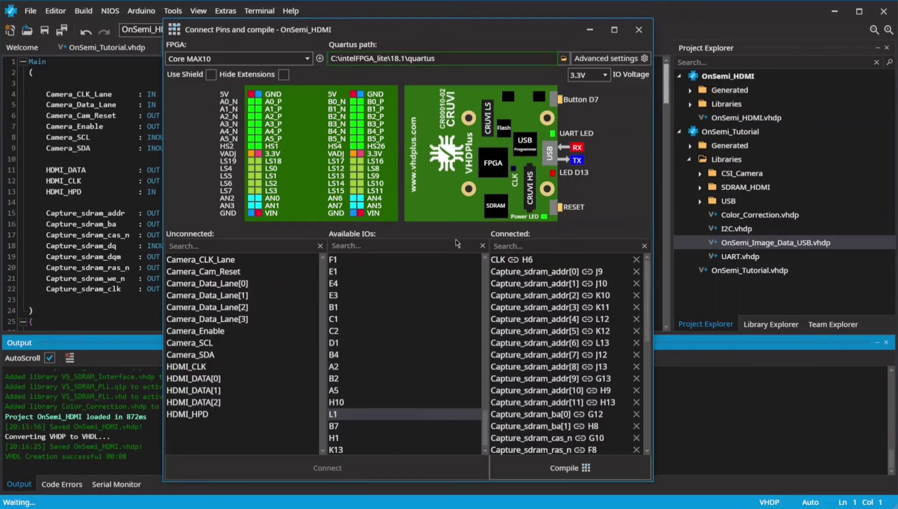
mouse_move(533, 201)
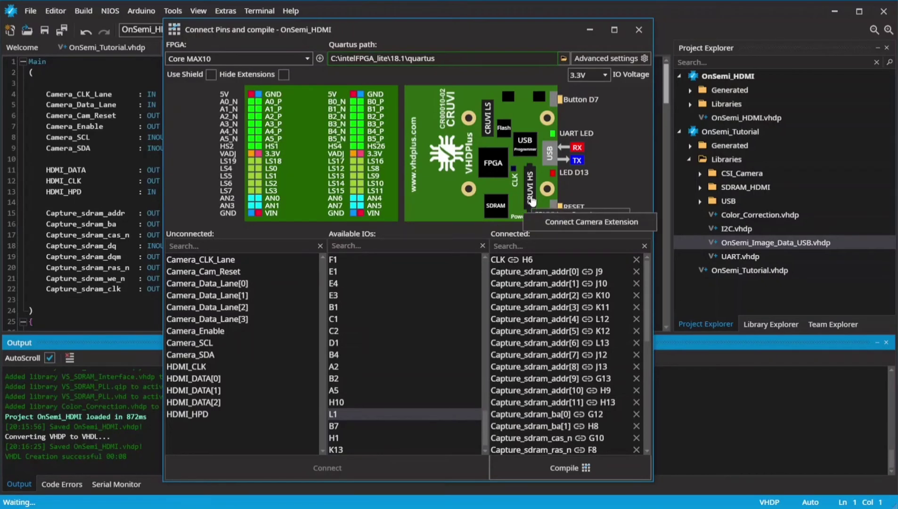
- Attach the camera extension to CRUVI HS, pin all camera and HDMI signals, and compile
left_click(590, 221)
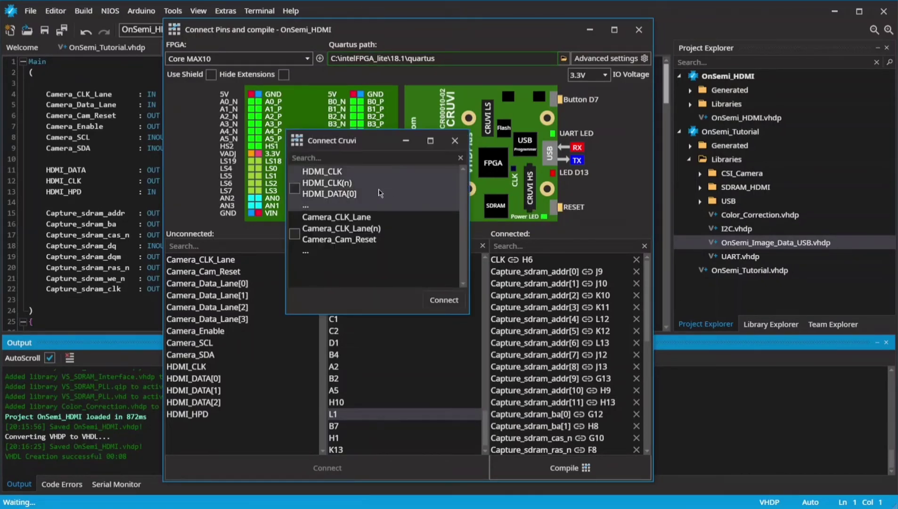
left_click(455, 140)
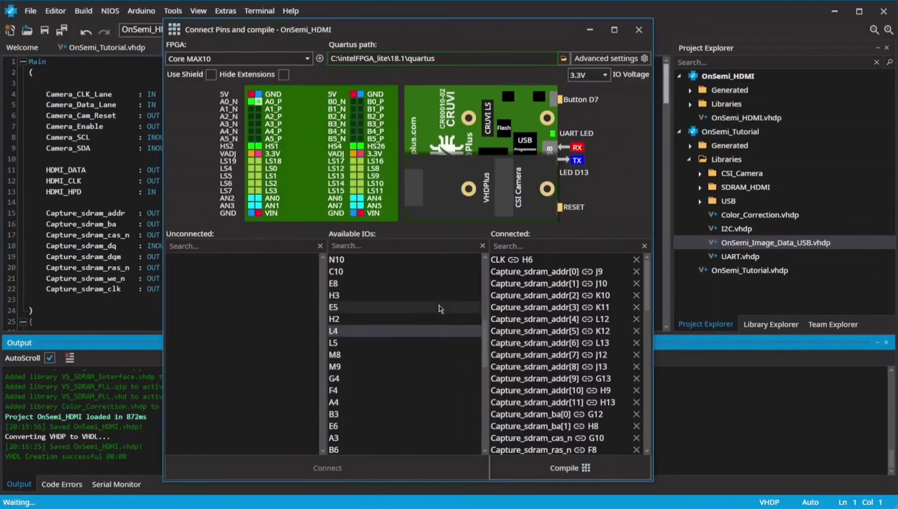
left_click(564, 467)
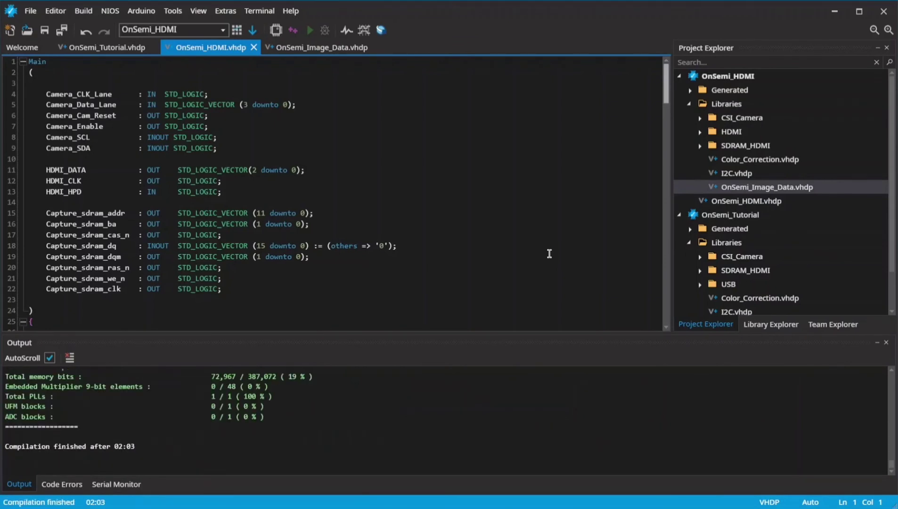
mouse_move(307, 127)
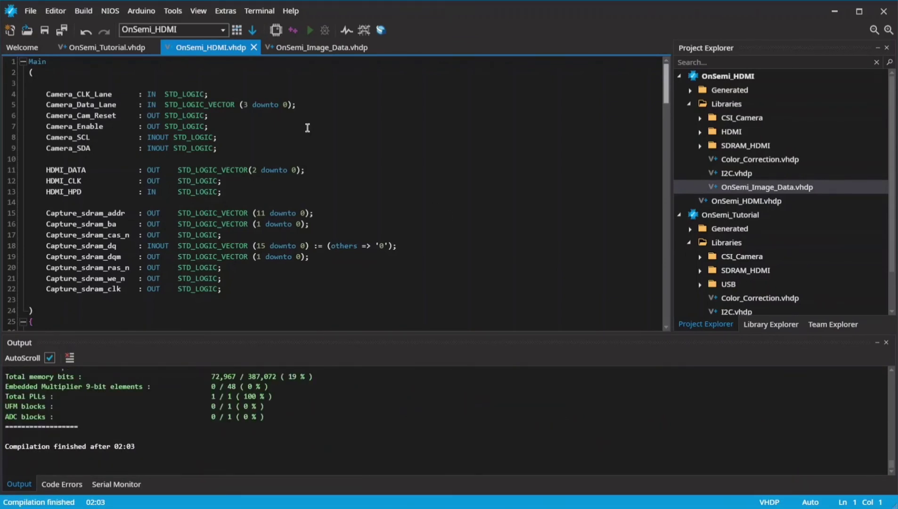
- Program the compiled OnSemi_HDMI design onto the FPGA
left_click(253, 30)
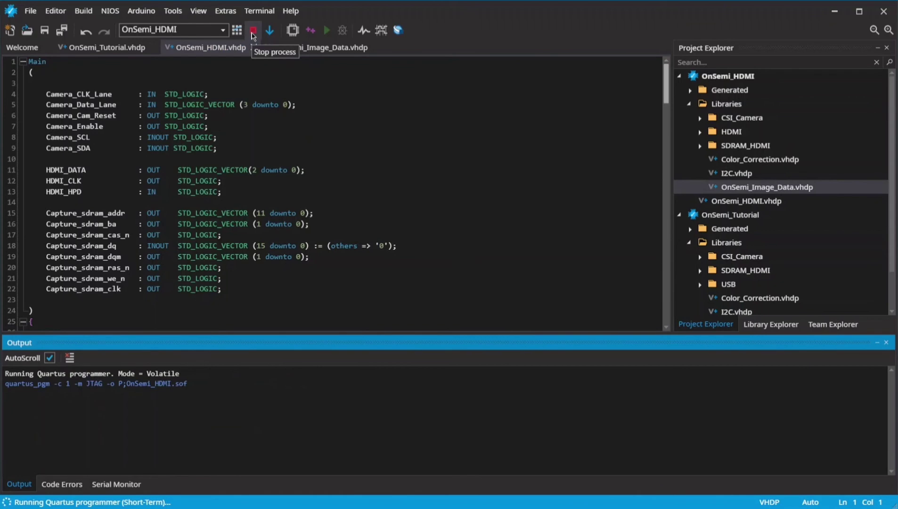